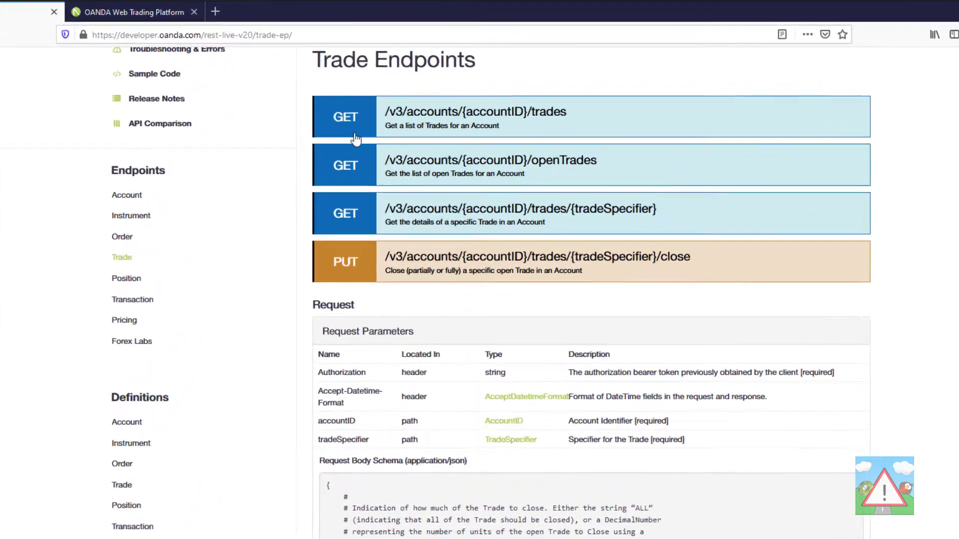
# Step: Scroll to the close-trade request body and responses, collapsing the HTTP 200 details
pyautogui.scroll(-3)
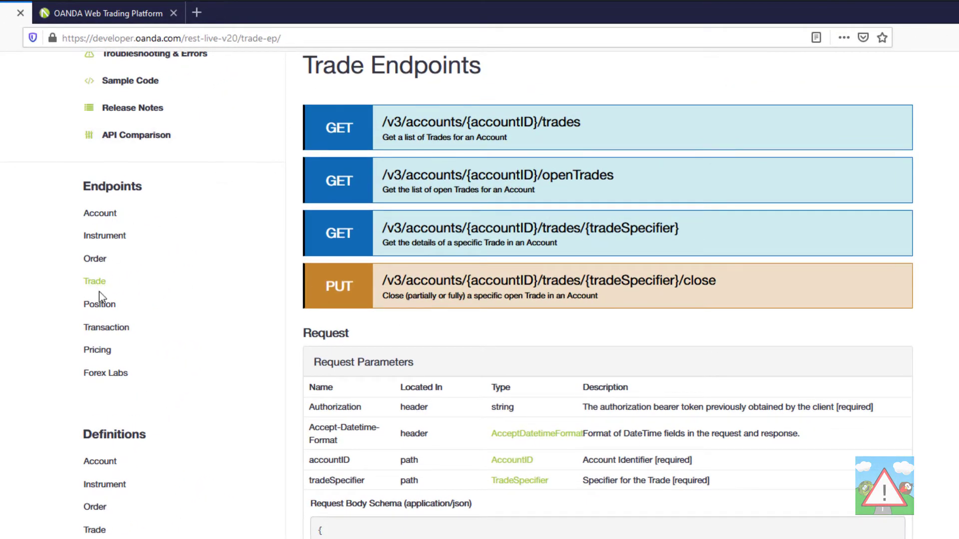
pyautogui.moveTo(604, 123)
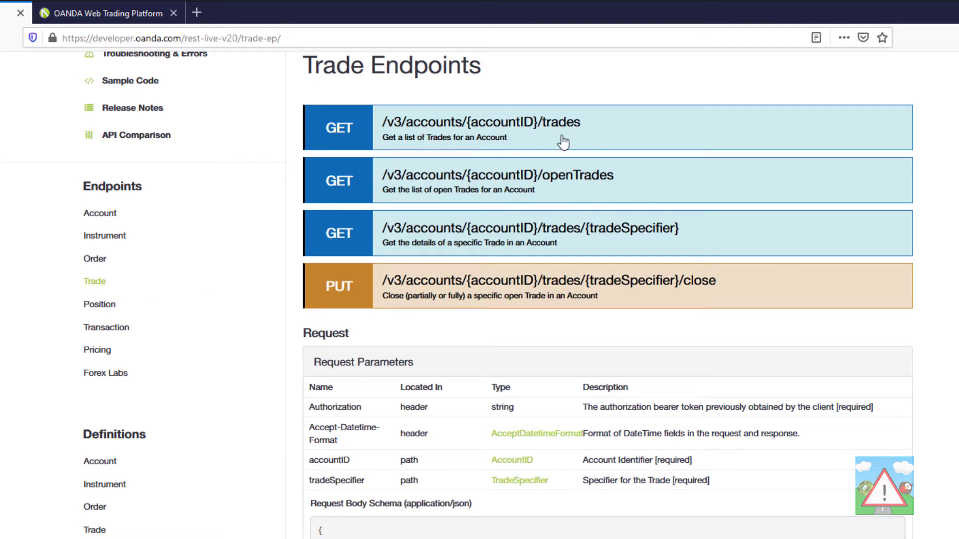
pyautogui.moveTo(688, 201)
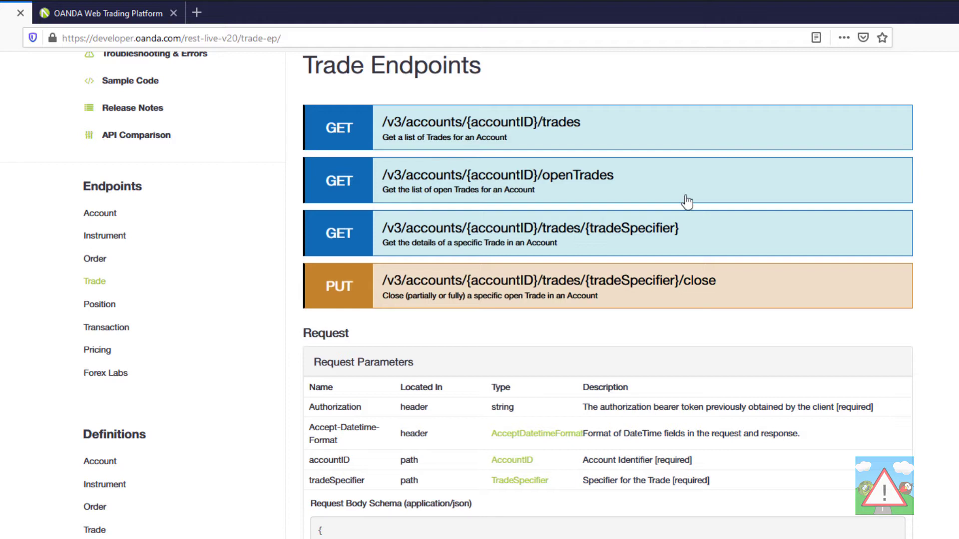
pyautogui.moveTo(618, 242)
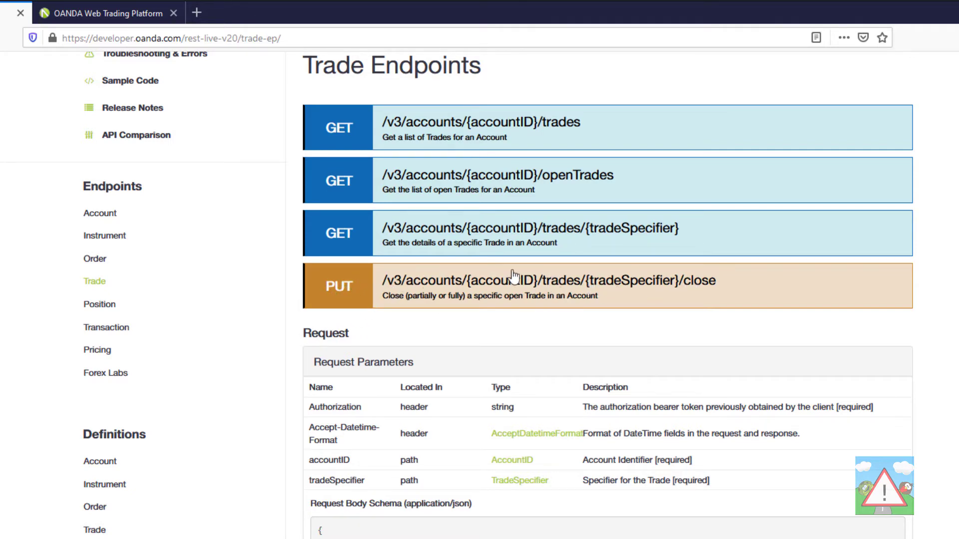
pyautogui.moveTo(616, 291)
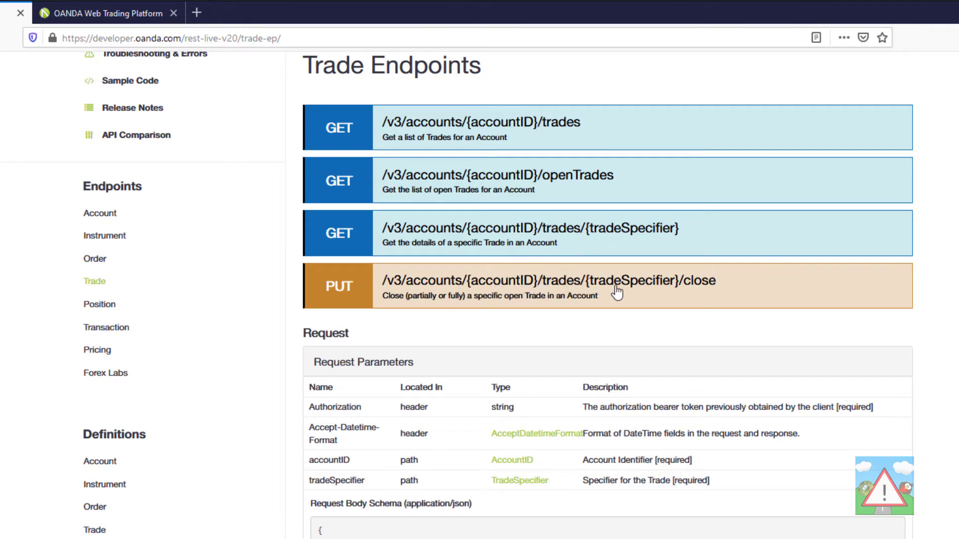
pyautogui.moveTo(681, 291)
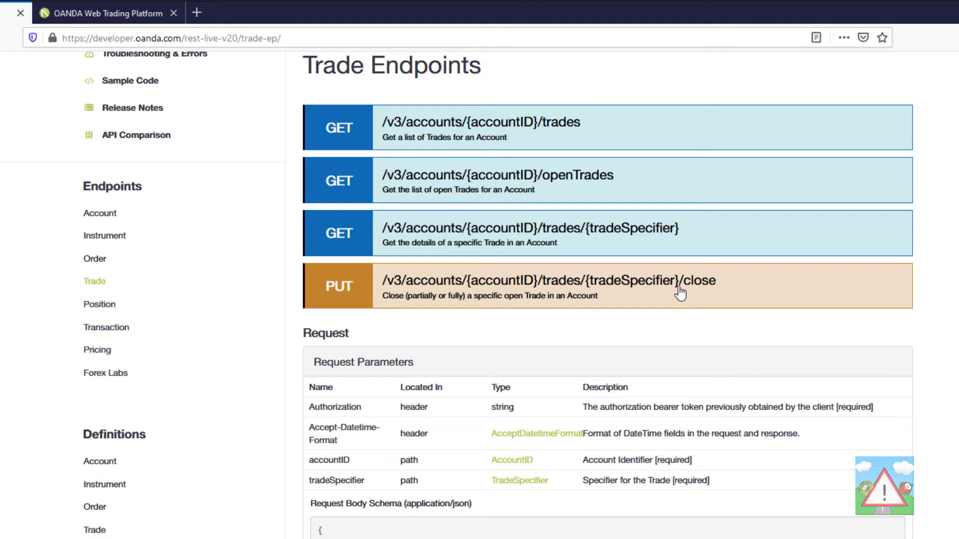
pyautogui.scroll(-3)
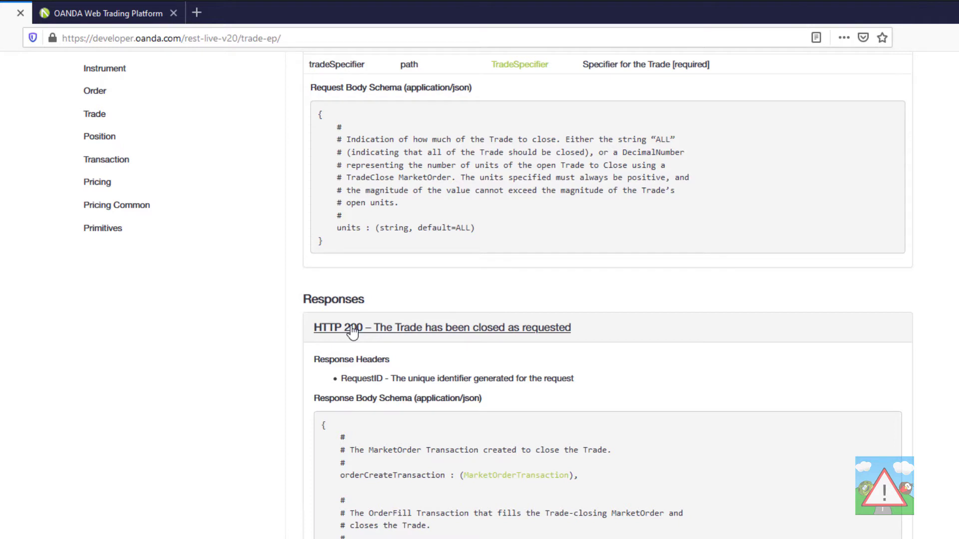
pyautogui.click(441, 327)
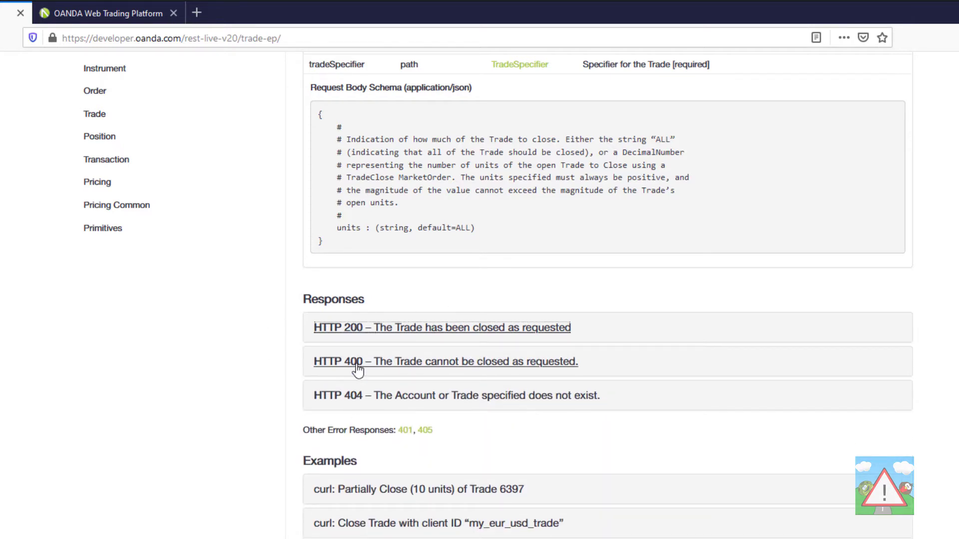
pyautogui.moveTo(446, 370)
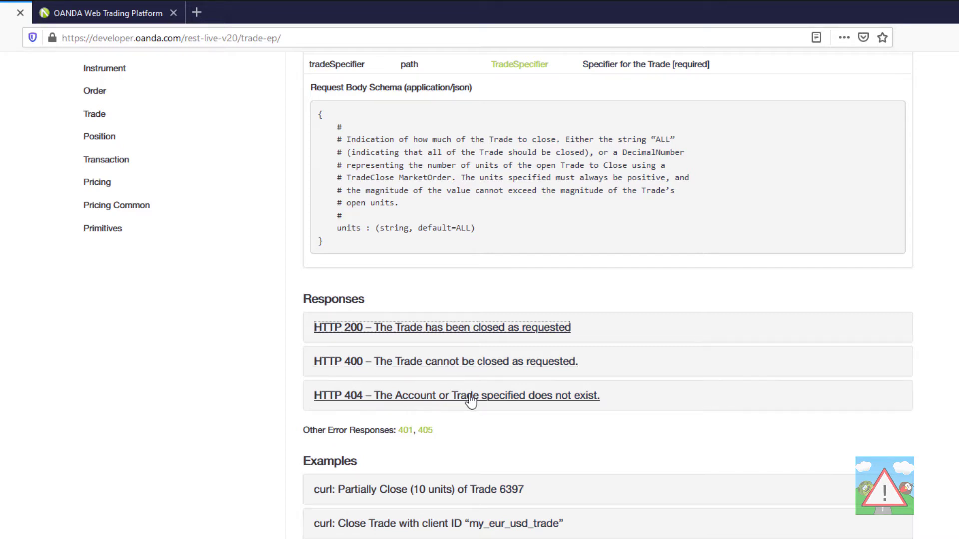
pyautogui.moveTo(348, 330)
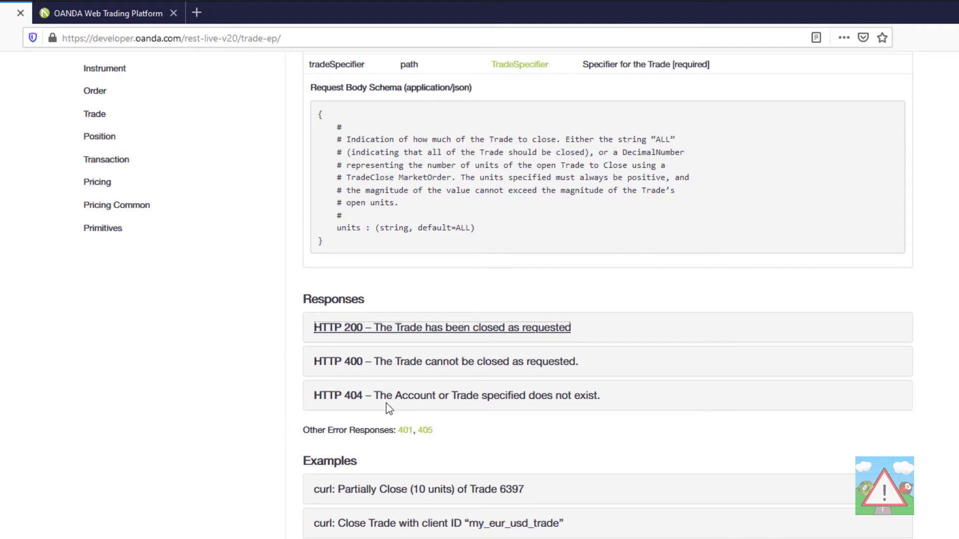
pyautogui.moveTo(310, 348)
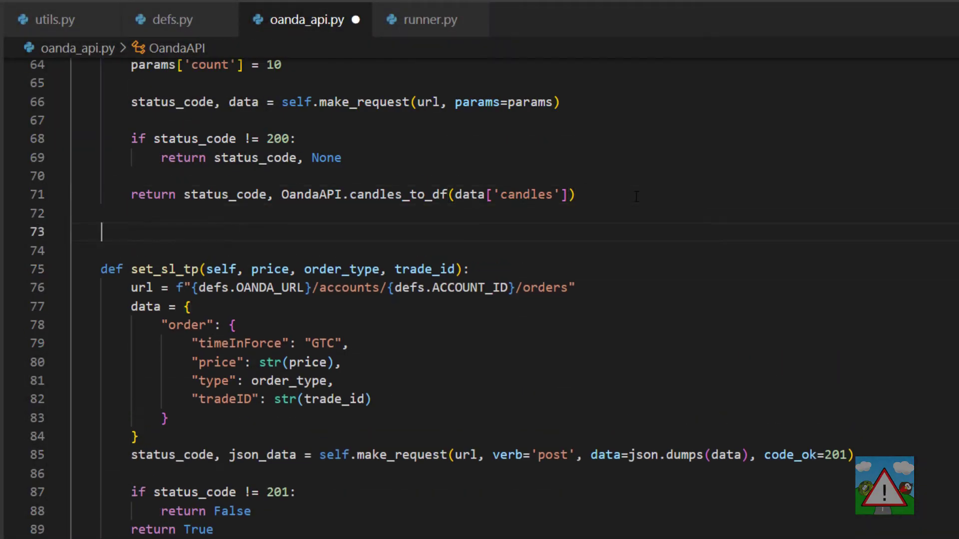
# Step: Add close_trade(self, trade_id), replacing 'orders' in its URL with trades/{trade_id}/close
pyautogui.write('def close_trade')
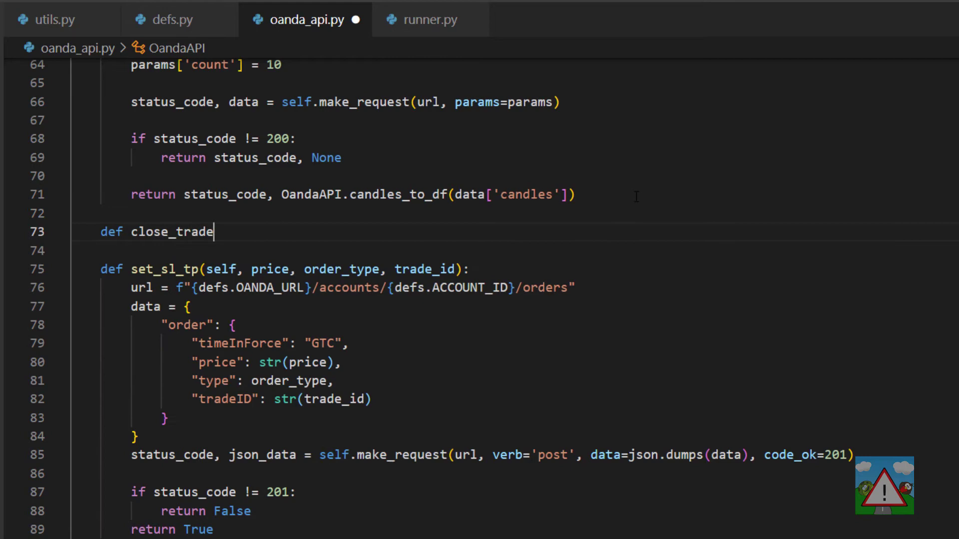
pyautogui.write('(self, trade_id):')
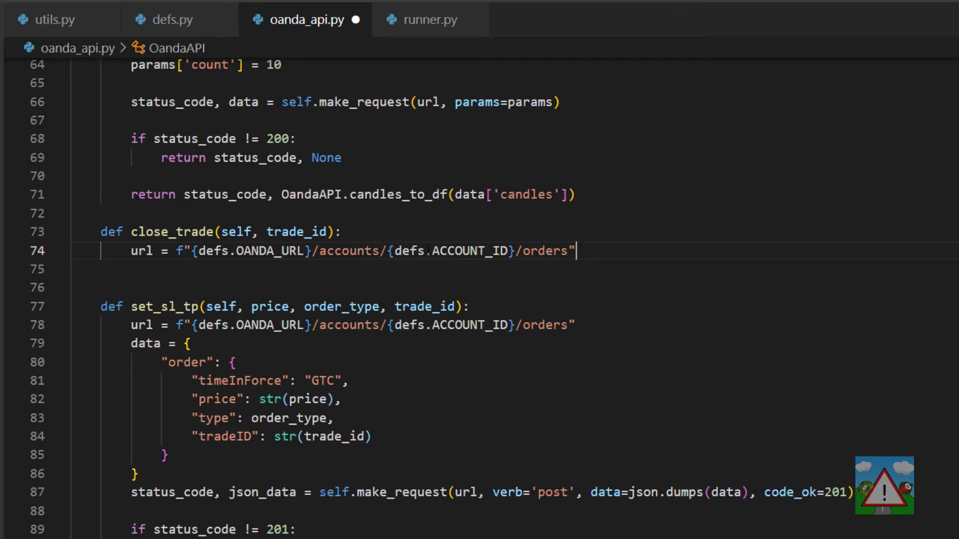
pyautogui.doubleClick(544, 250)
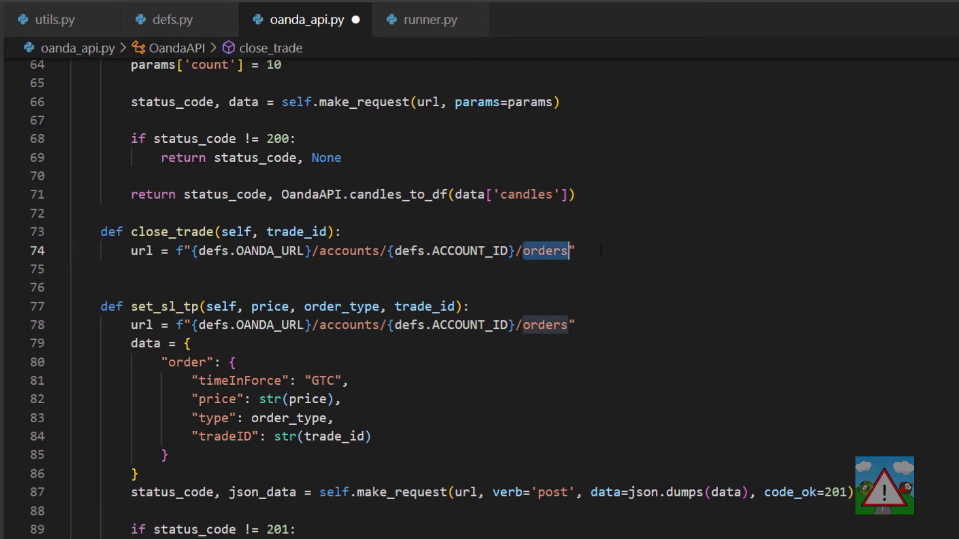
pyautogui.write('trades/{tr')
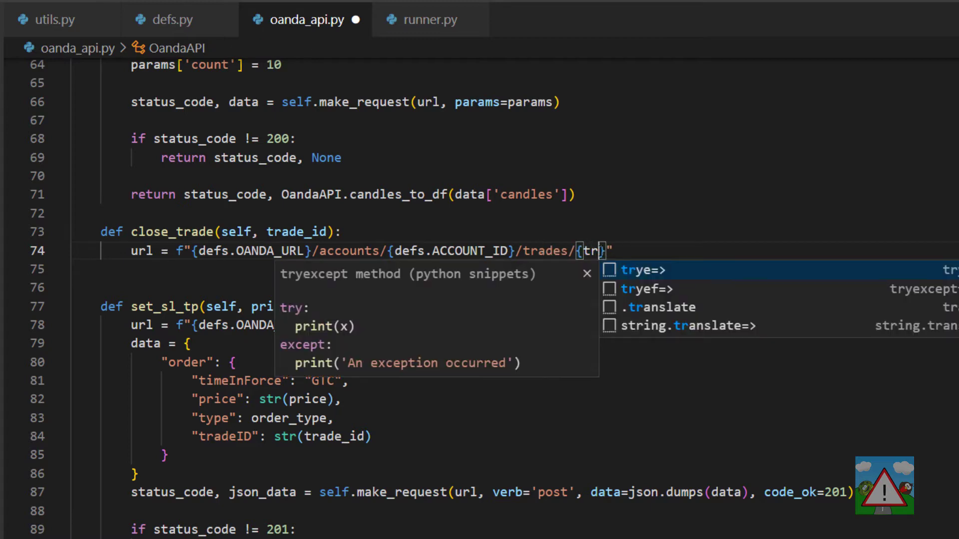
pyautogui.write('ade_id')
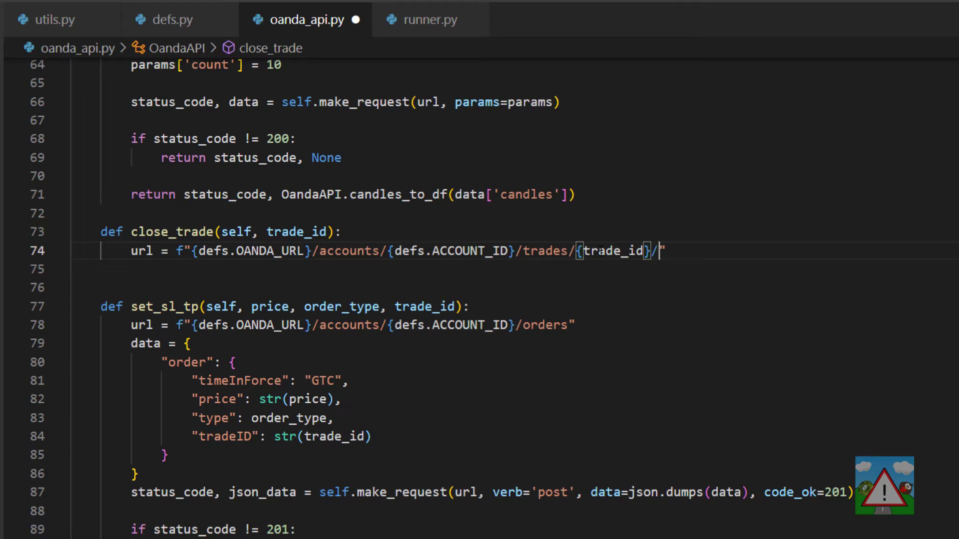
pyautogui.write('cose"')
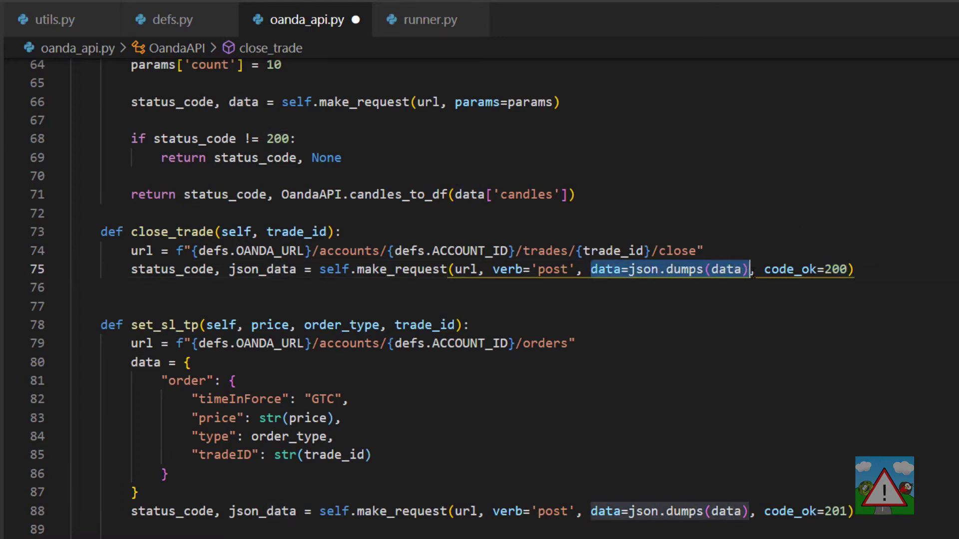
# Step: Make close_trade send a PUT without data and return False when status isn't 200
pyautogui.press('Delete')
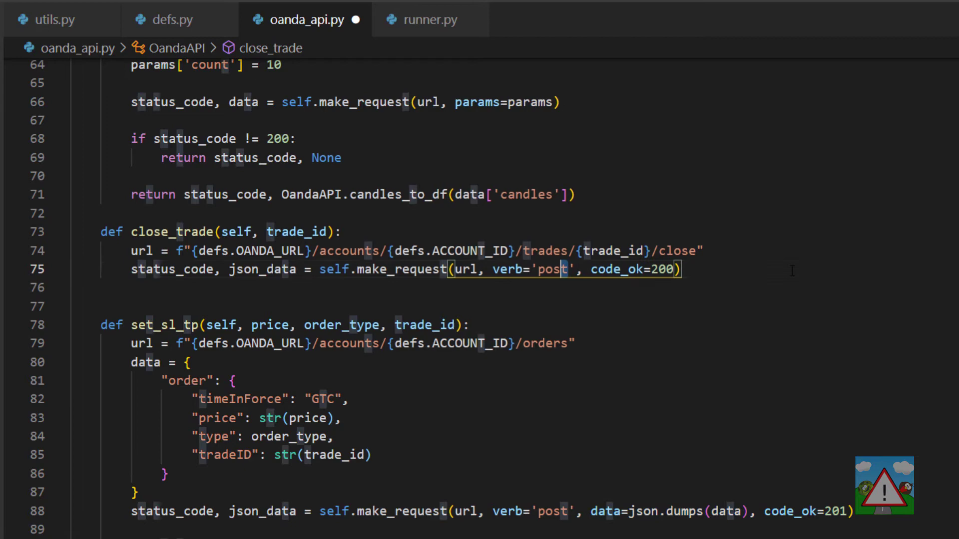
pyautogui.write('put')
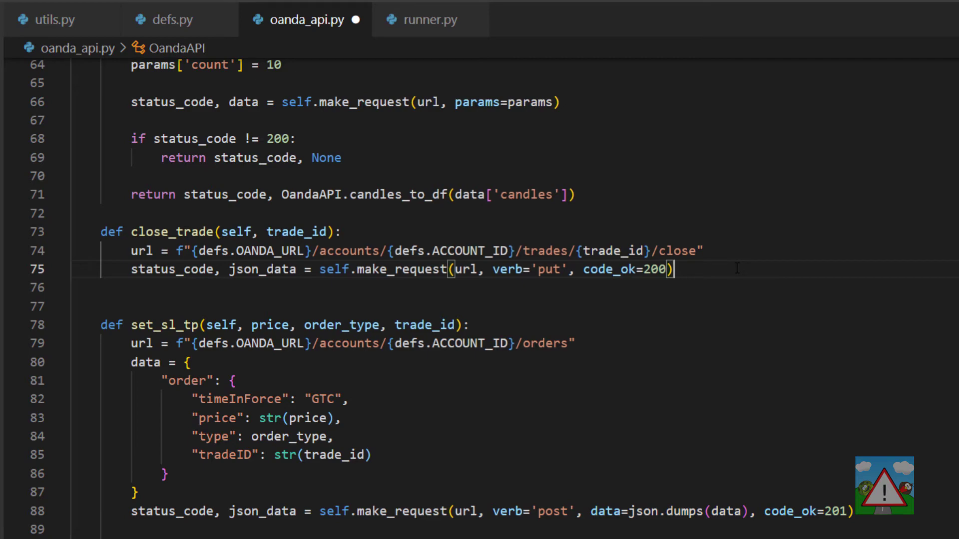
pyautogui.write('if status_code != 20')
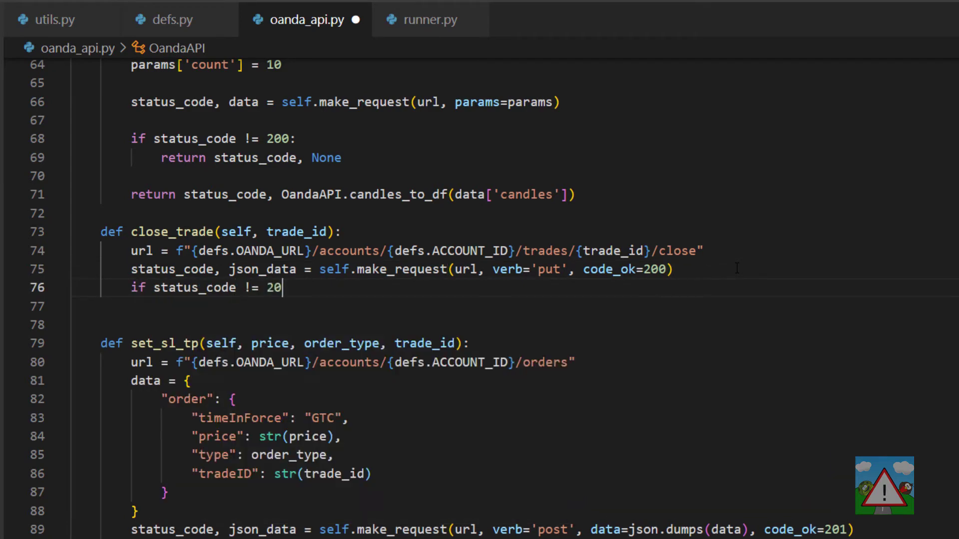
pyautogui.write('0:')
pyautogui.click(515, 306)
pyautogui.write('return False')
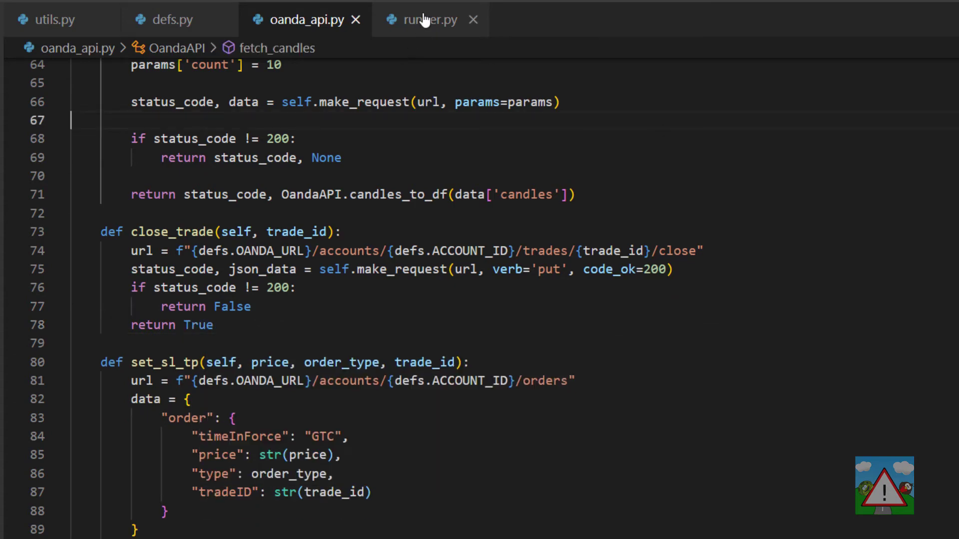
# Step: In runner.py, add a "C" command printing 'Closing' and api.close_trade(trade_id)'s result
pyautogui.click(430, 19)
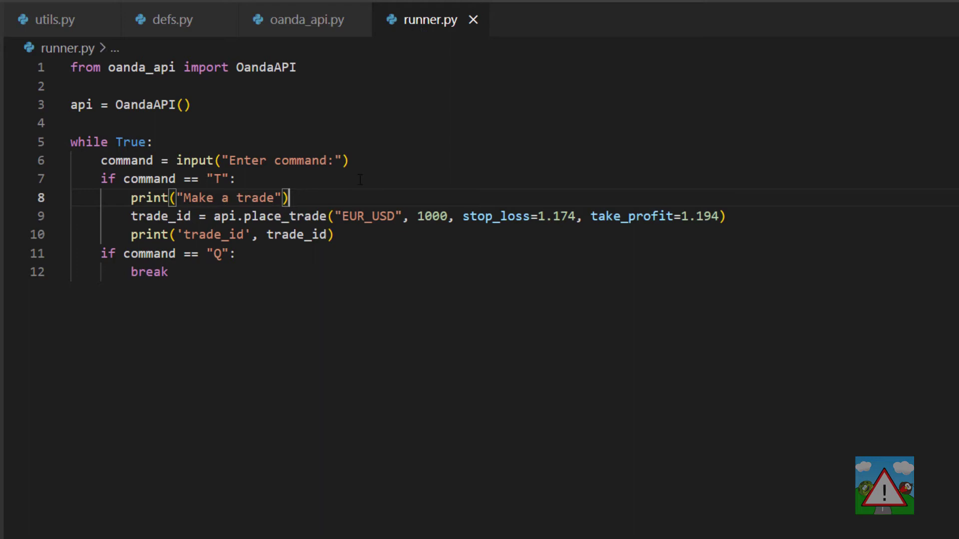
pyautogui.write('if command == "T":')
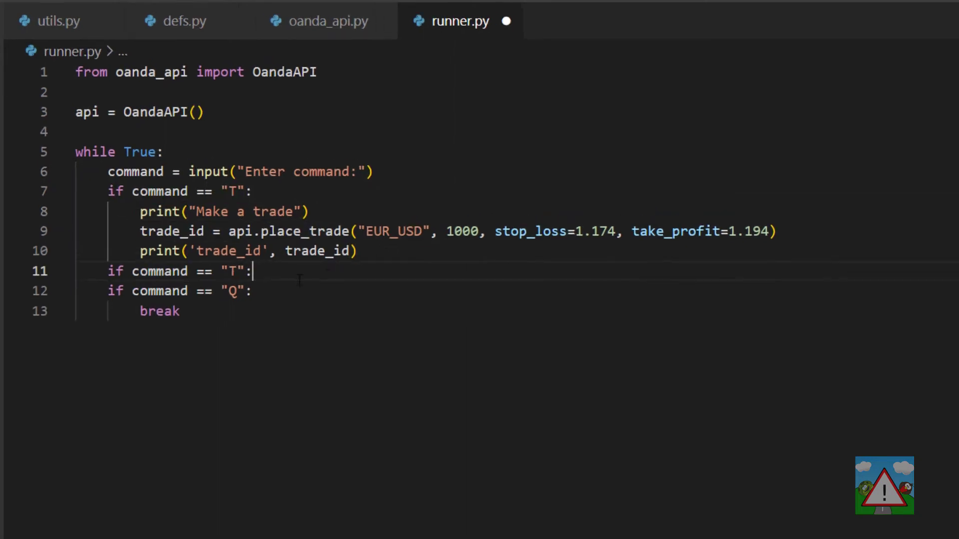
pyautogui.write('C')
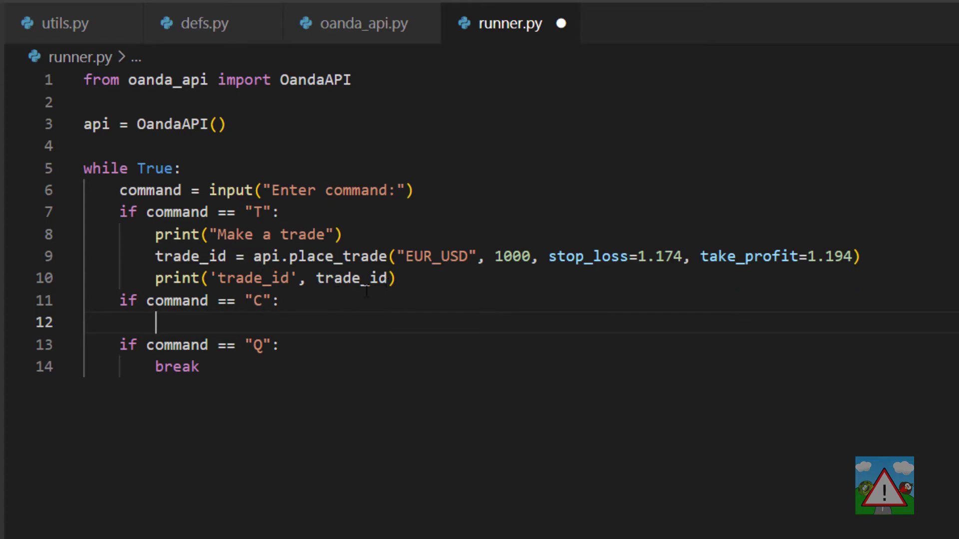
pyautogui.moveTo(425, 305)
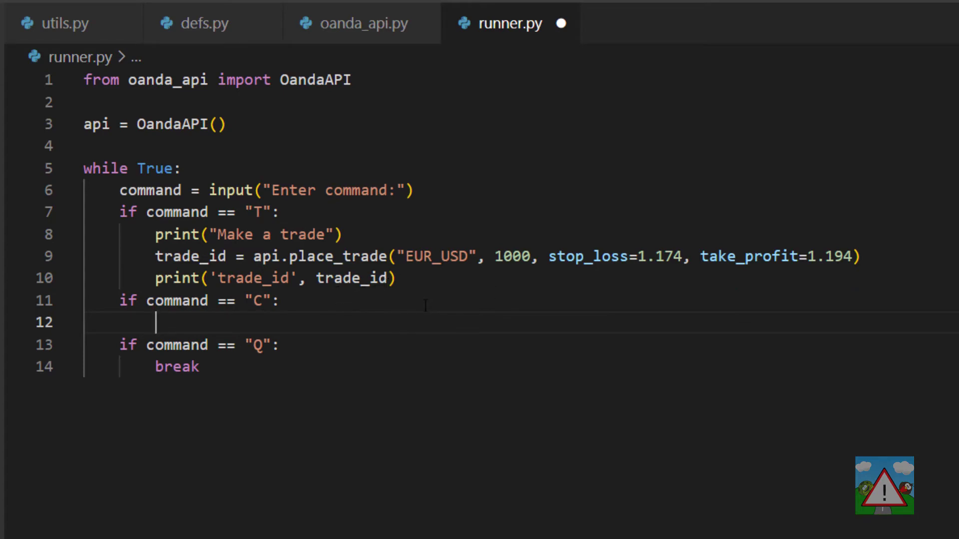
pyautogui.write('print(')
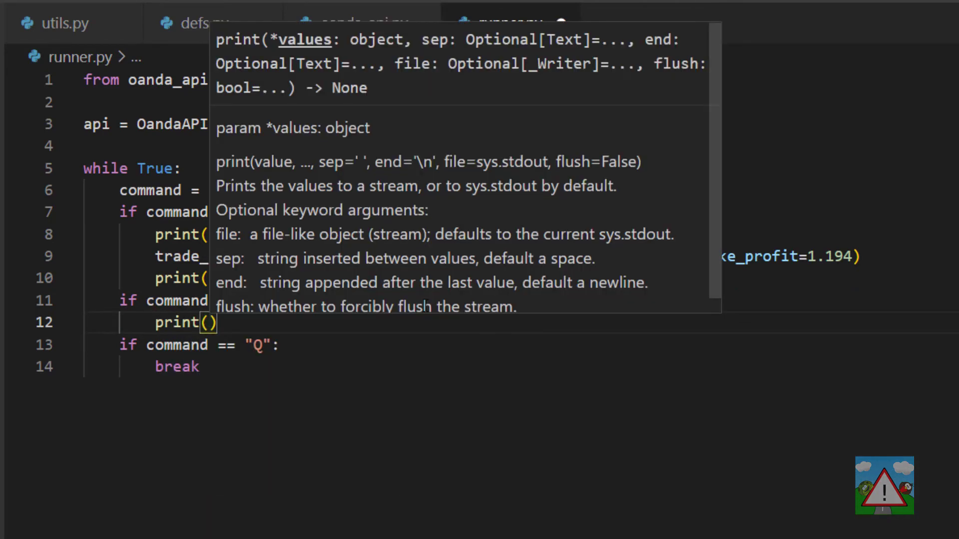
pyautogui.write('api.close_trade')
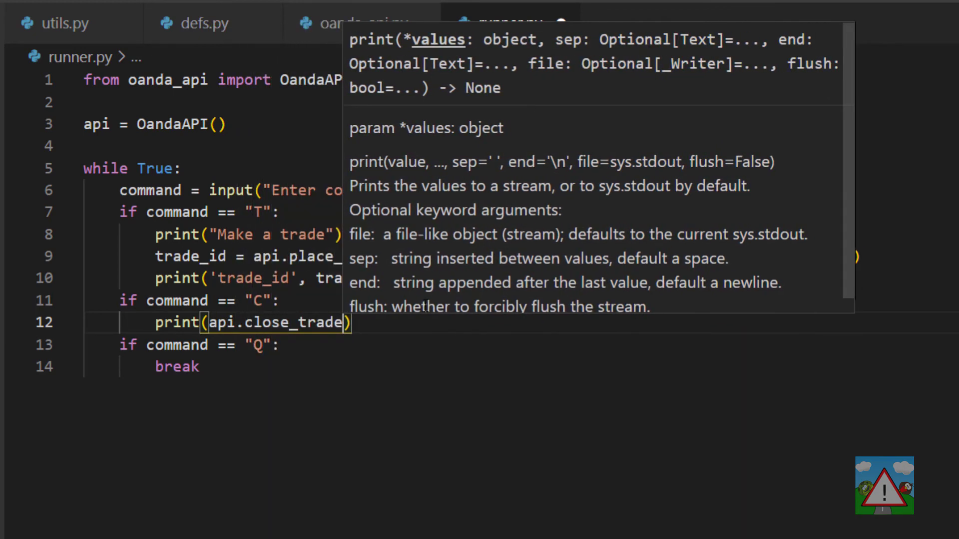
pyautogui.write('trade_id')
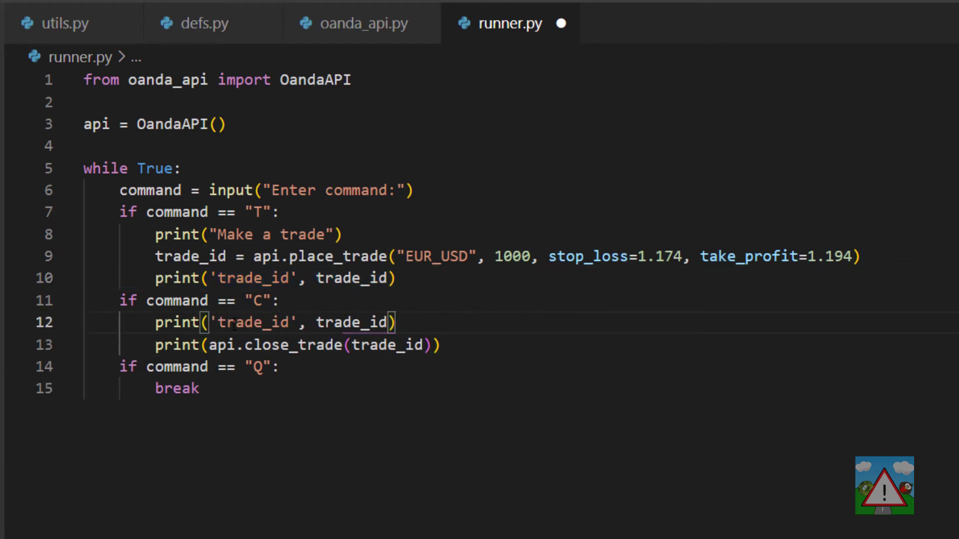
pyautogui.write('Closing')
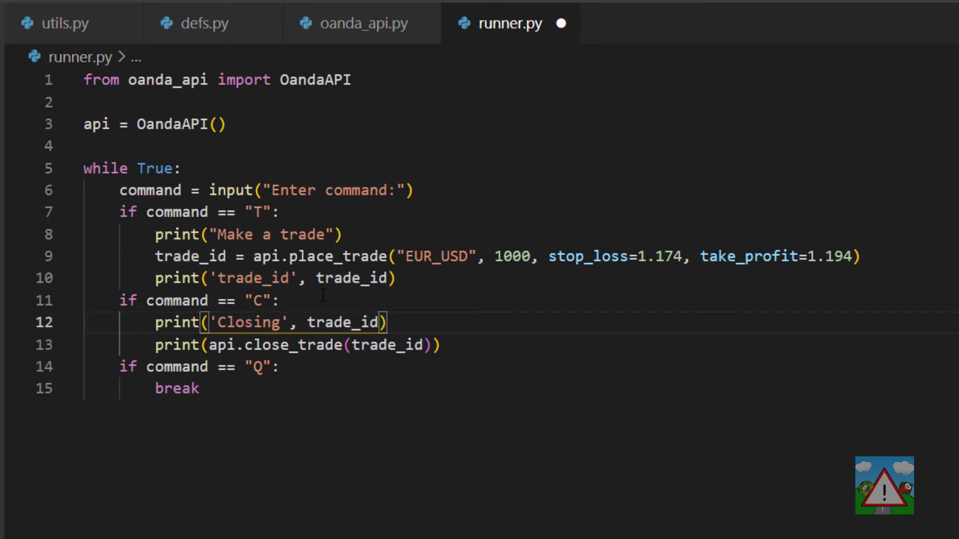
pyautogui.click(442, 345)
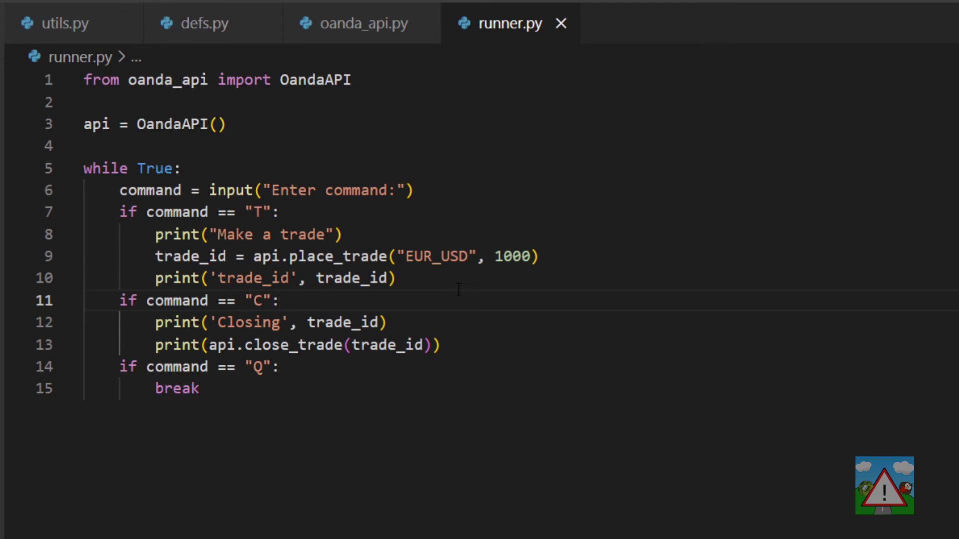
# Step: Look up what place_trade returns in oanda_api.py
pyautogui.doubleClick(336, 257)
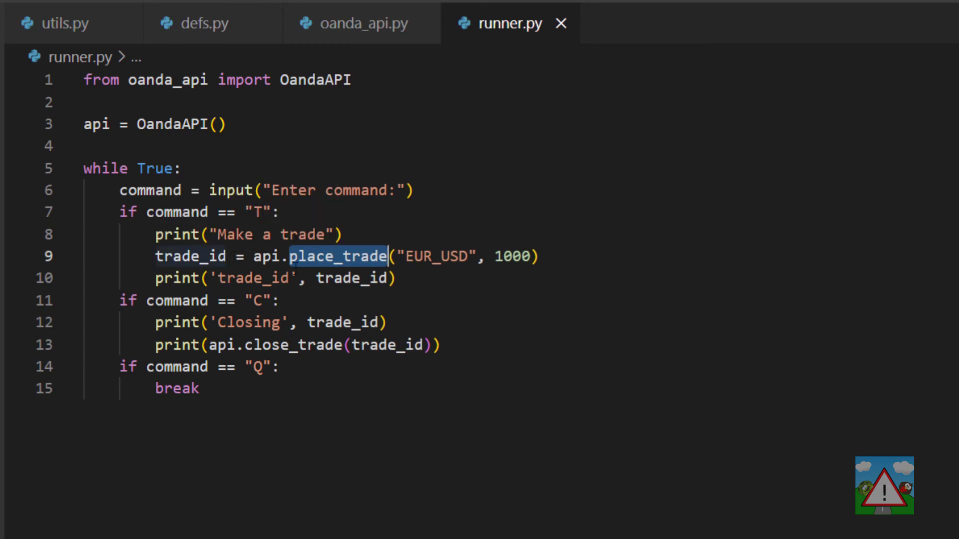
pyautogui.click(361, 23)
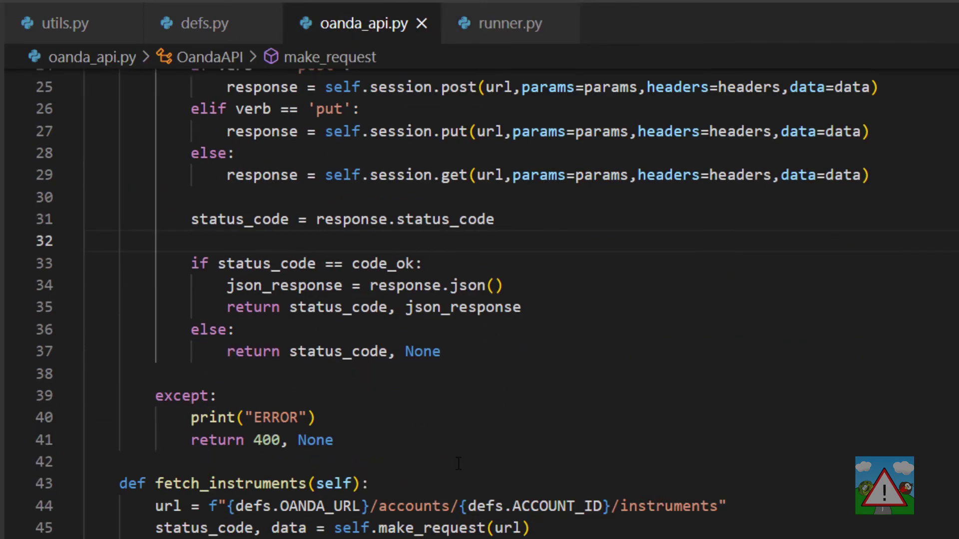
pyautogui.scroll(-3)
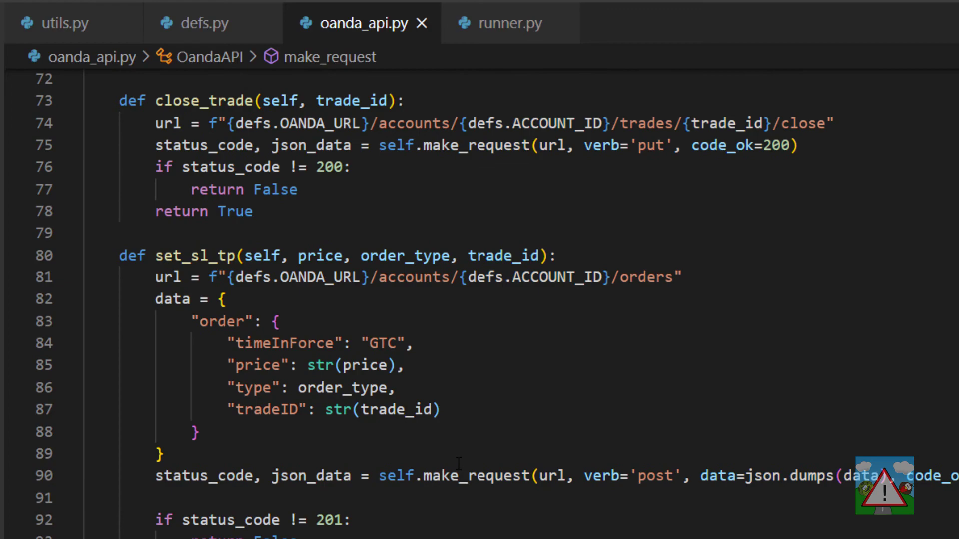
pyautogui.scroll(-3)
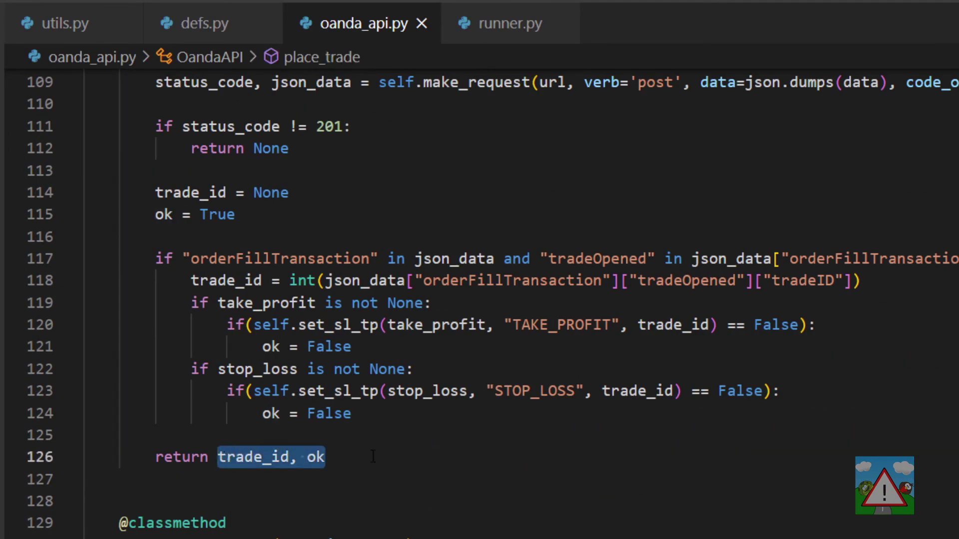
# Step: In runner.py, unpack place_trade's result into trade_id, ok
pyautogui.click(509, 23)
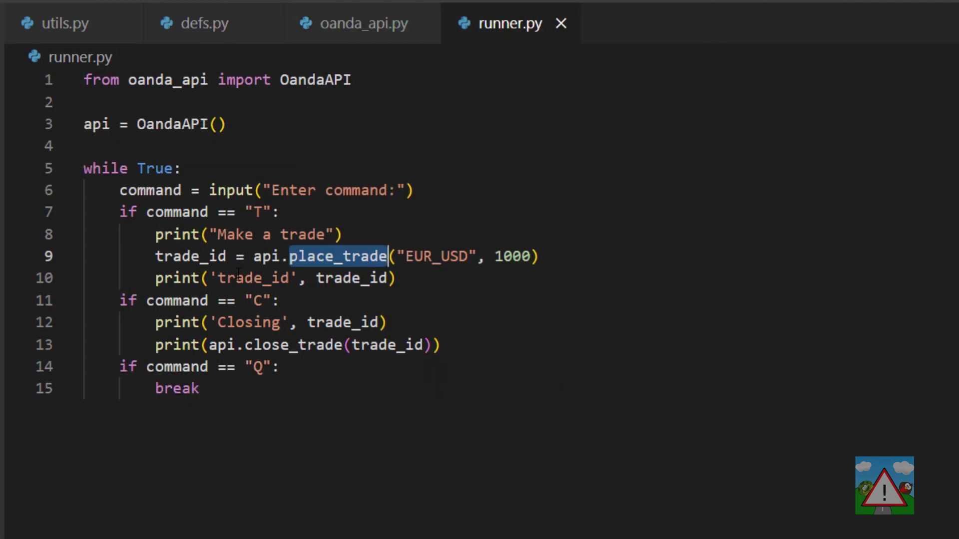
pyautogui.write(',')
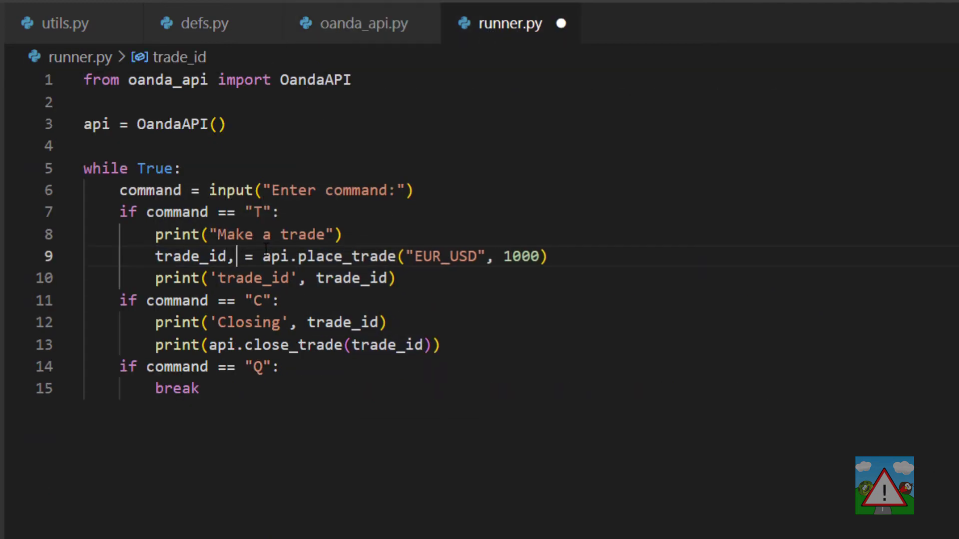
pyautogui.write('ok')
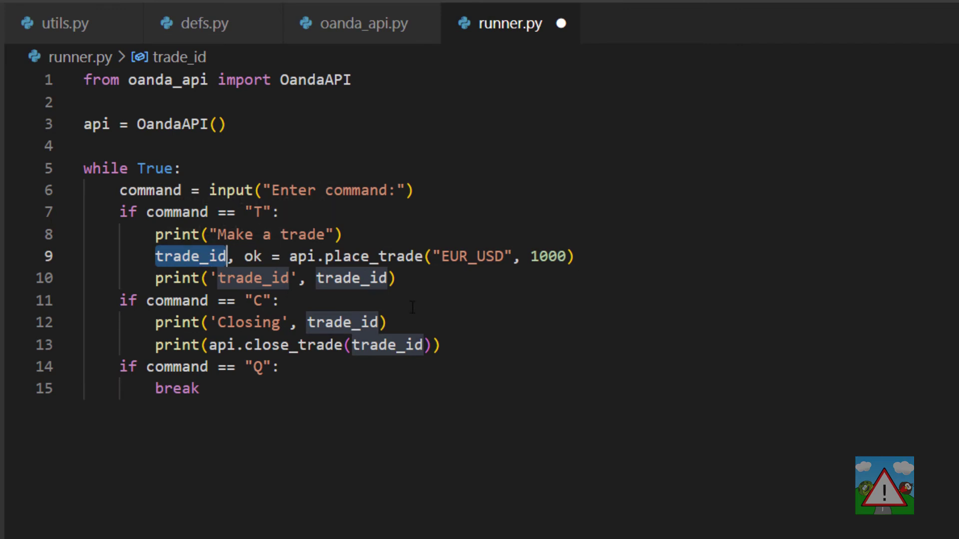
pyautogui.click(342, 322)
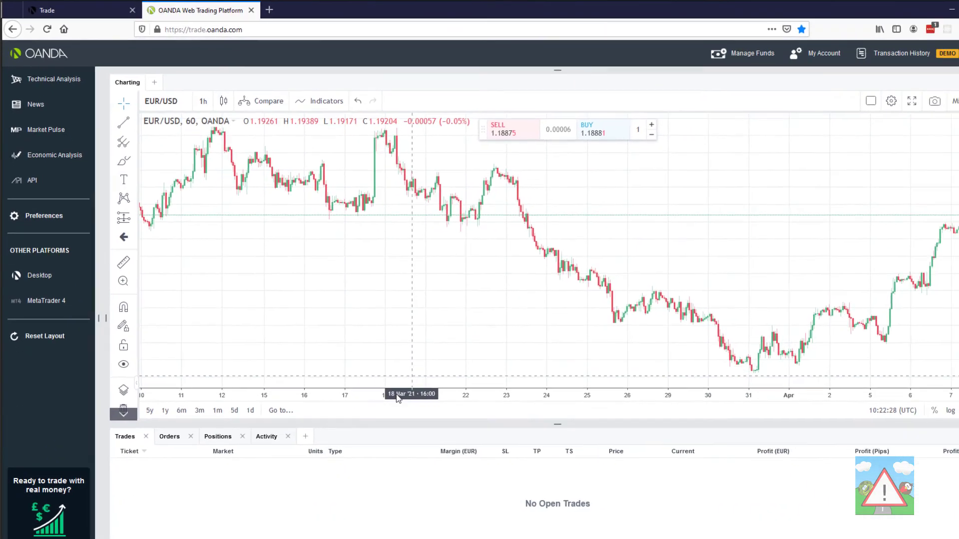
# Step: Close trade 216 with the C command, then return to the OANDA platform
pyautogui.click(587, 125)
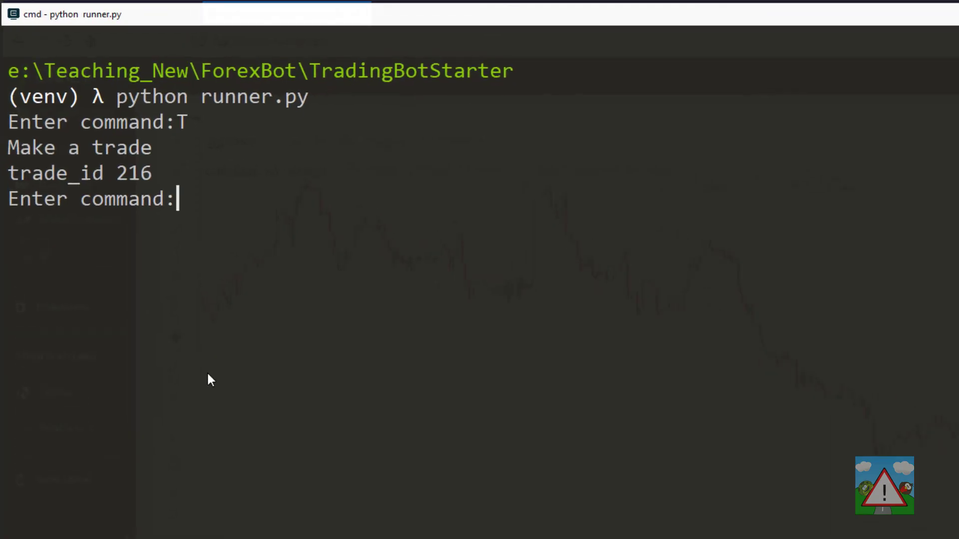
pyautogui.write('C')
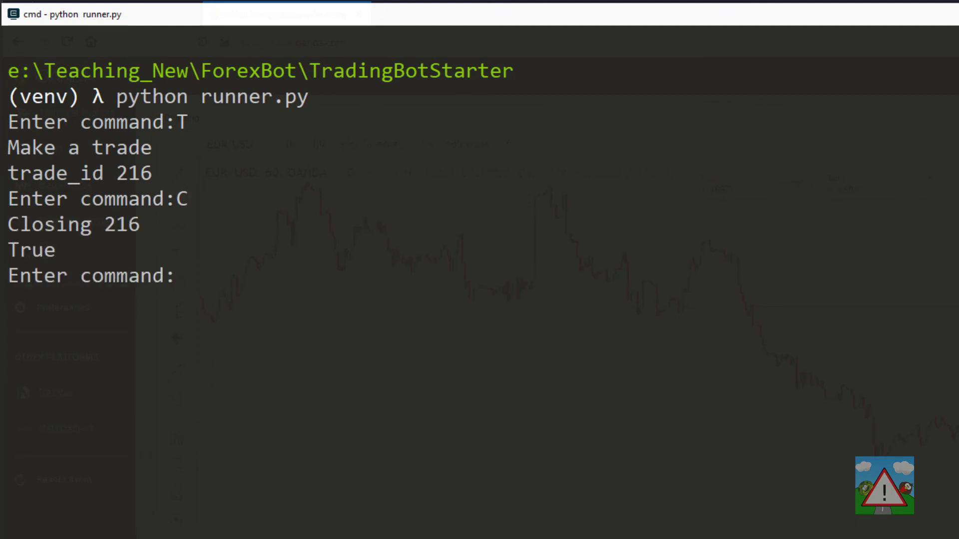
pyautogui.click(244, 12)
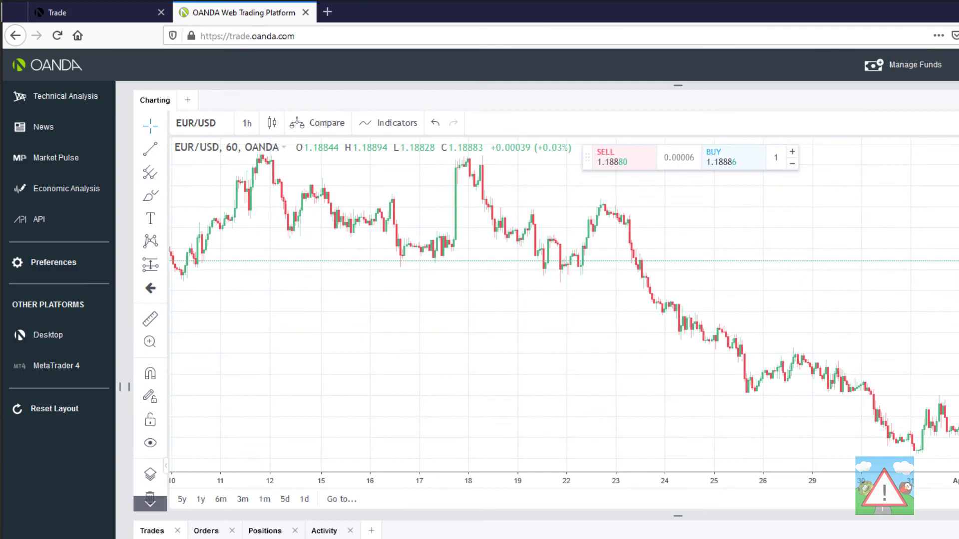